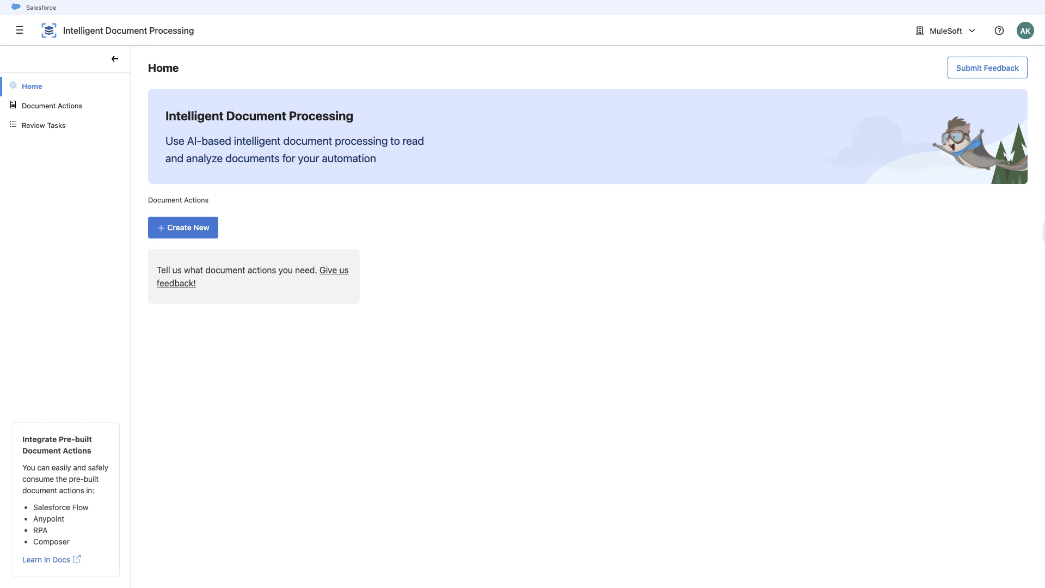
{"action": "mouse_move", "coordinate": [186, 227]}
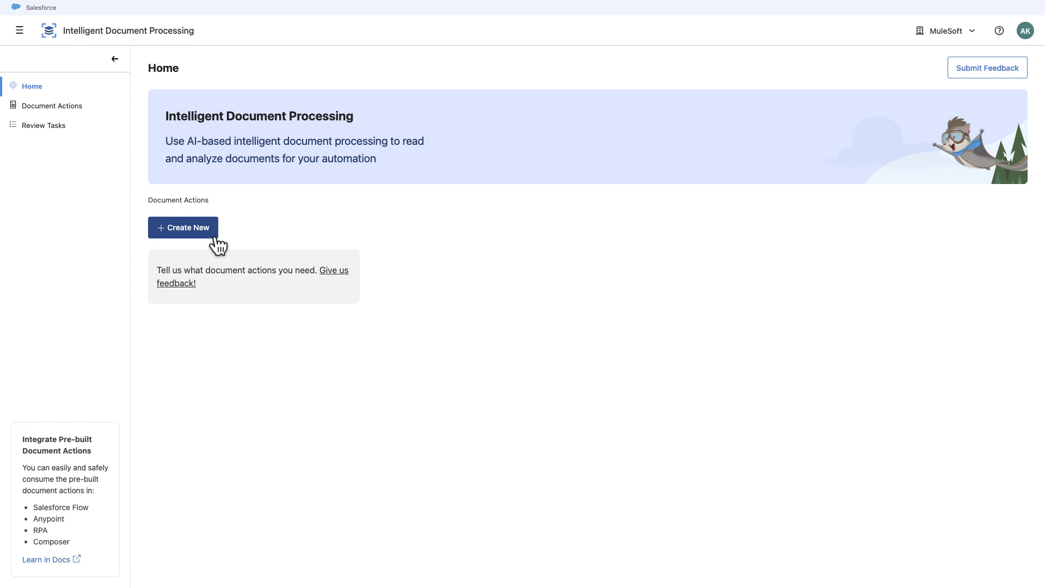
Create a Purchase Order document action named 'Standard PO Intake' with a description
{"action": "left_click", "coordinate": [183, 228]}
{"action": "type", "text": "This document actions can ingest a standard purchase order and extract all relevant fields."}
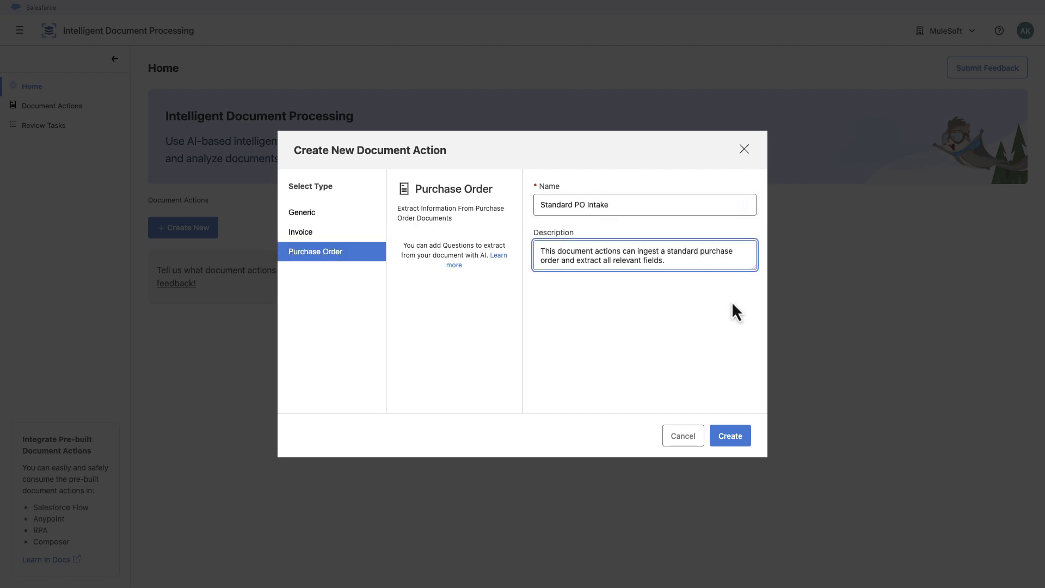
{"action": "left_click", "coordinate": [729, 435]}
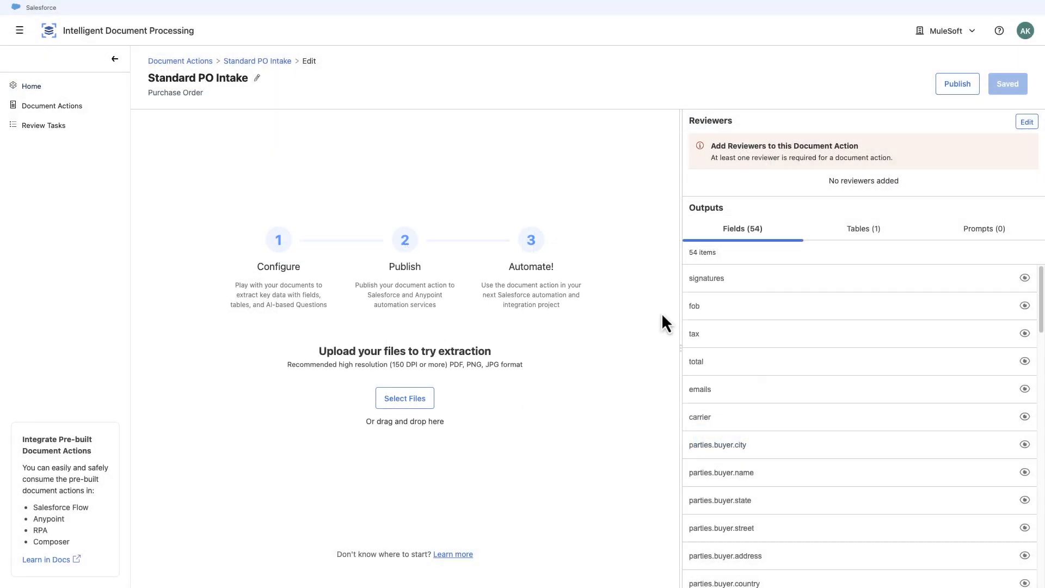
{"action": "mouse_move", "coordinate": [281, 286]}
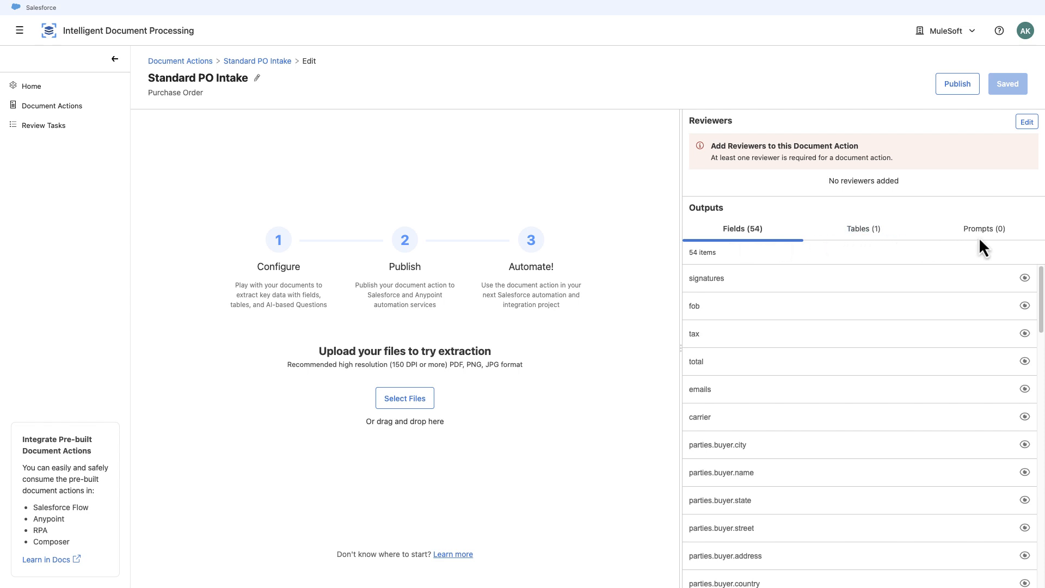
{"action": "mouse_move", "coordinate": [778, 292]}
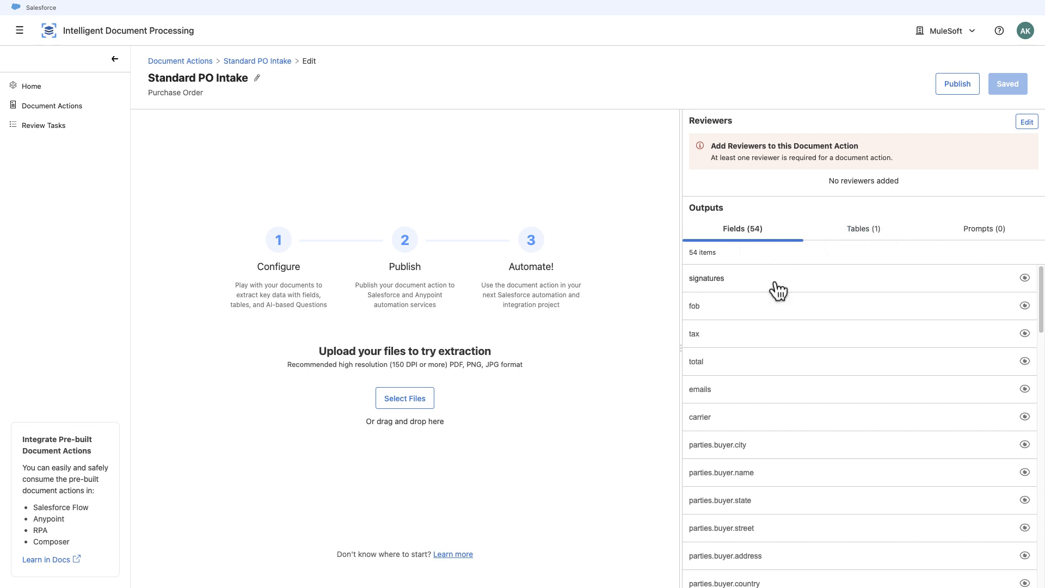
Scroll through the 54 preset fields and table1 columns, then view the empty Prompts list
{"action": "scroll", "scroll_direction": "down", "scroll_amount": 3}
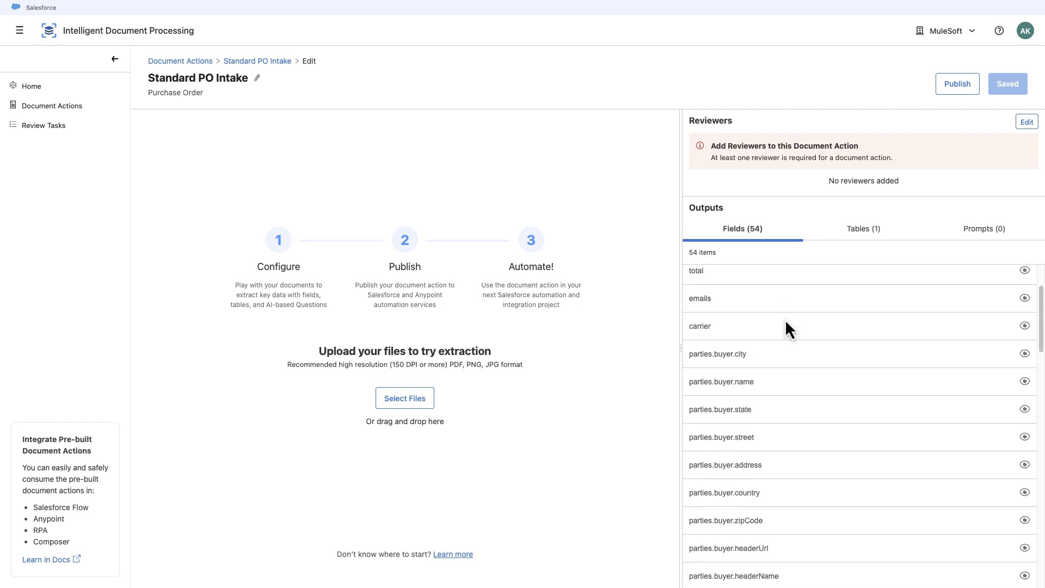
{"action": "scroll", "scroll_direction": "down", "scroll_amount": 3}
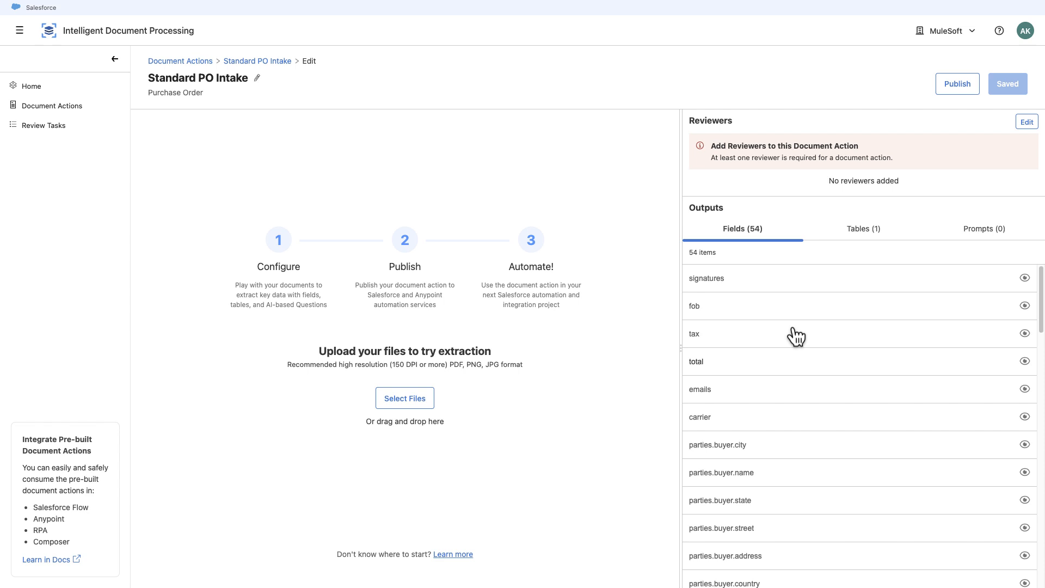
{"action": "mouse_move", "coordinate": [703, 400]}
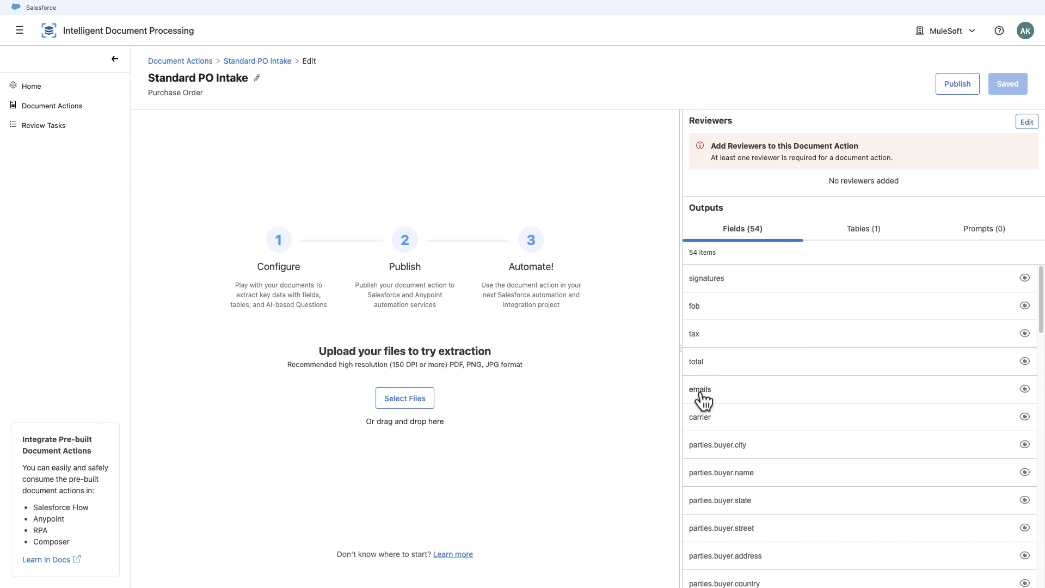
{"action": "mouse_move", "coordinate": [703, 400]}
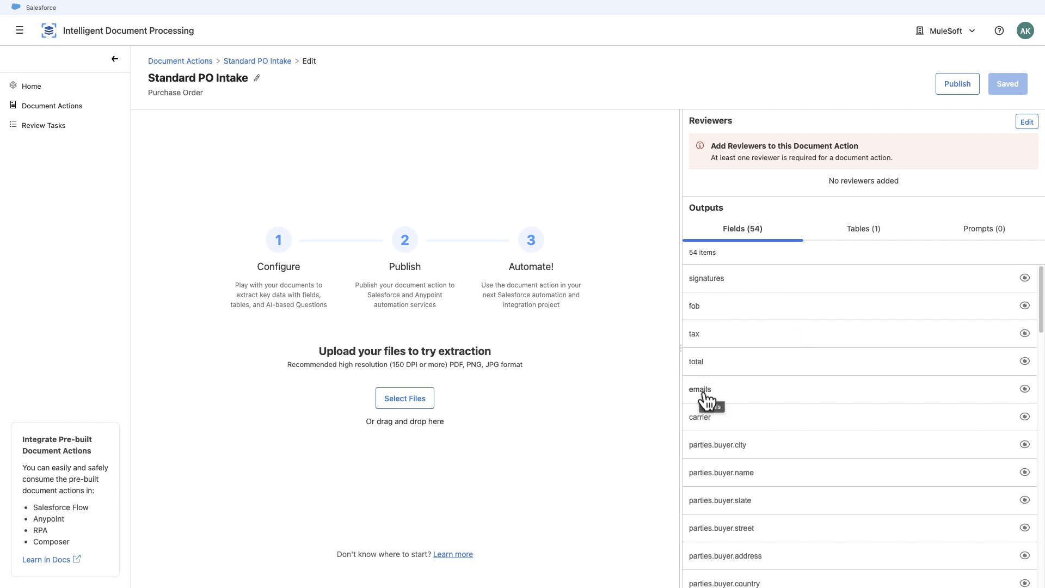
{"action": "left_click", "coordinate": [862, 229]}
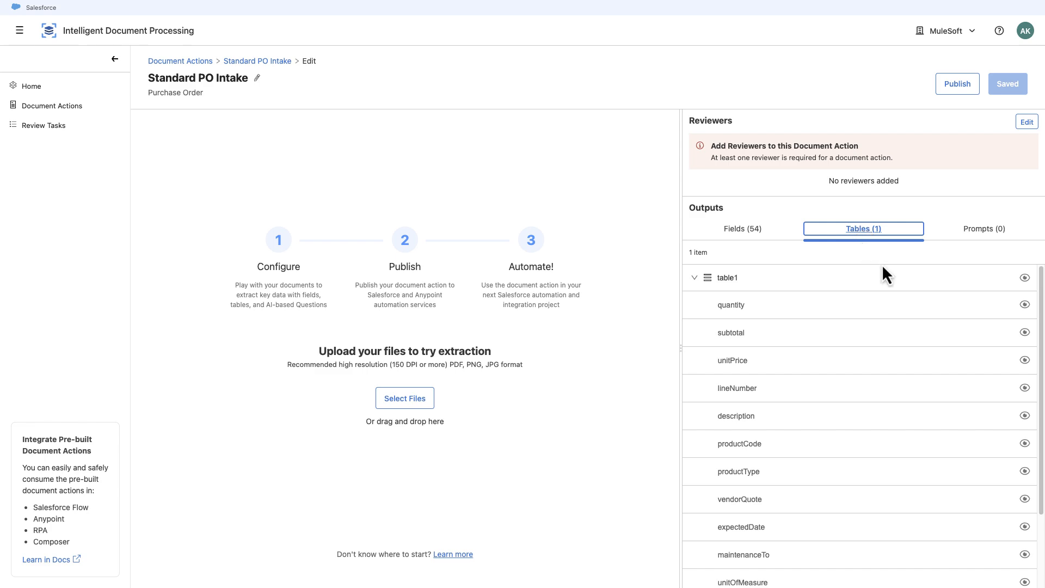
{"action": "scroll", "scroll_direction": "down", "scroll_amount": 3}
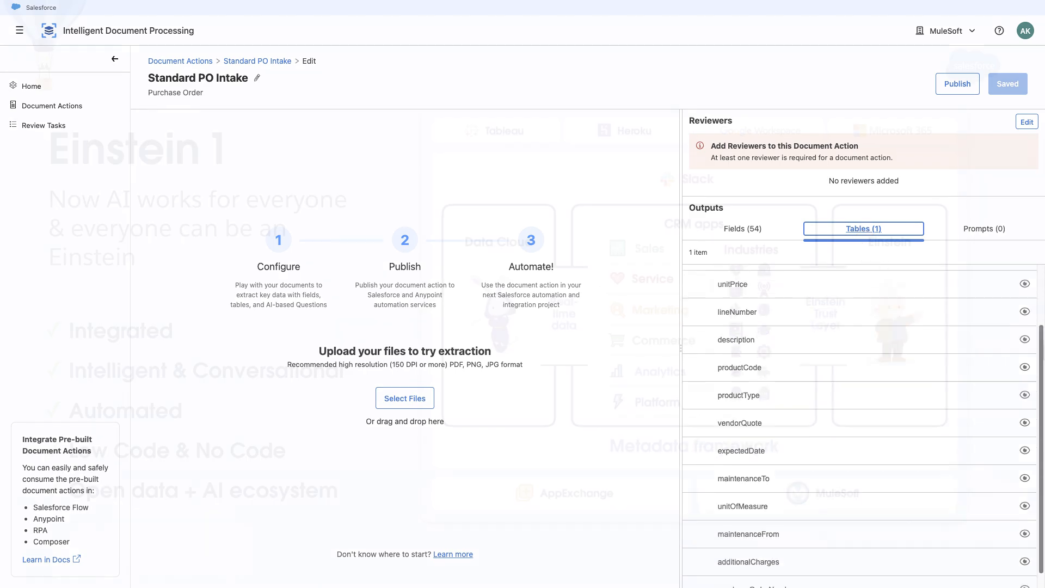
{"action": "left_click", "coordinate": [983, 229]}
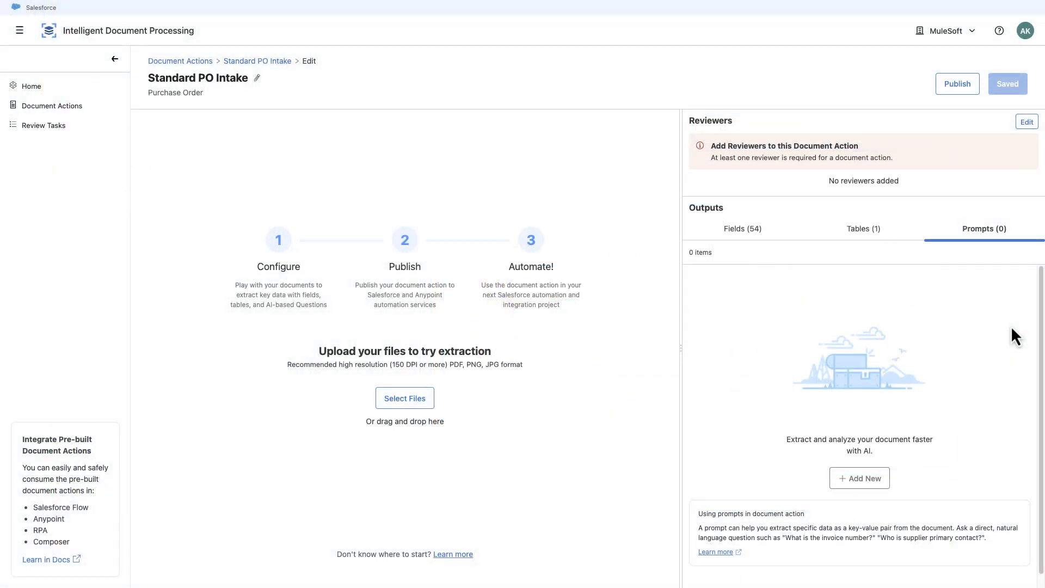
Start a new prompt, preview its suggested questions, and choose sample PDFs for upload
{"action": "left_click", "coordinate": [859, 478]}
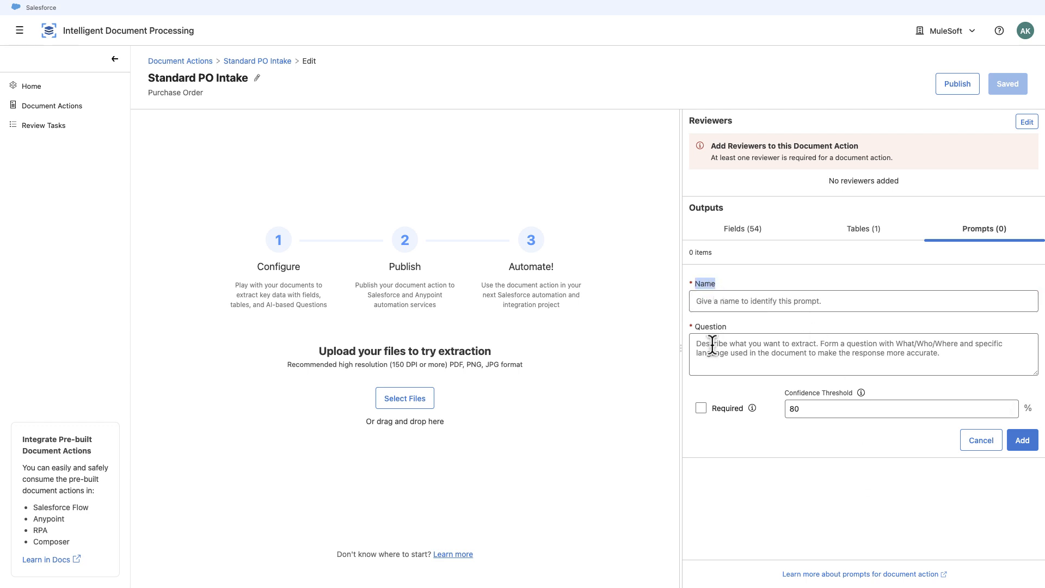
{"action": "left_click", "coordinate": [863, 354]}
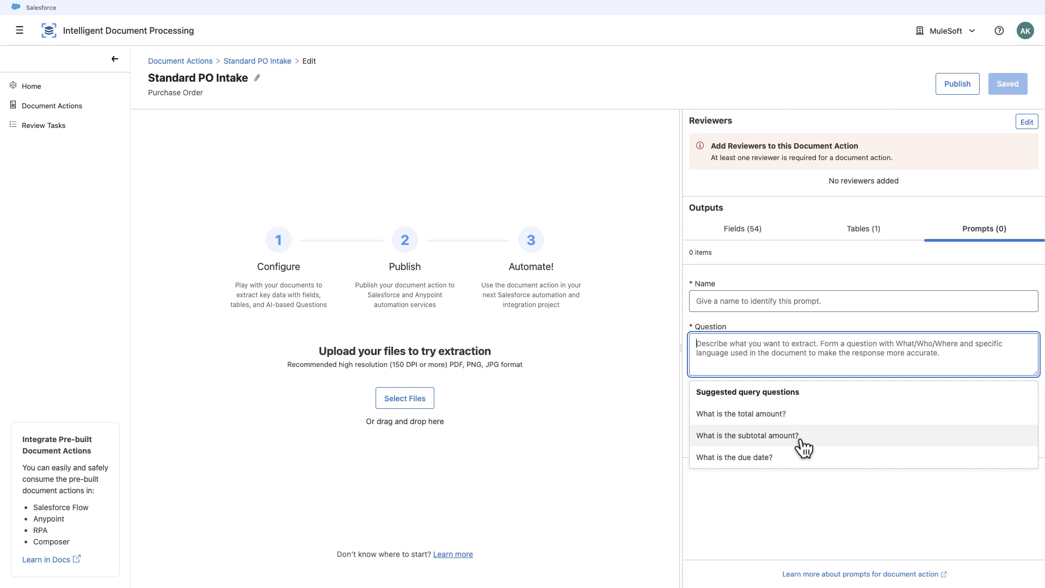
{"action": "mouse_move", "coordinate": [806, 467]}
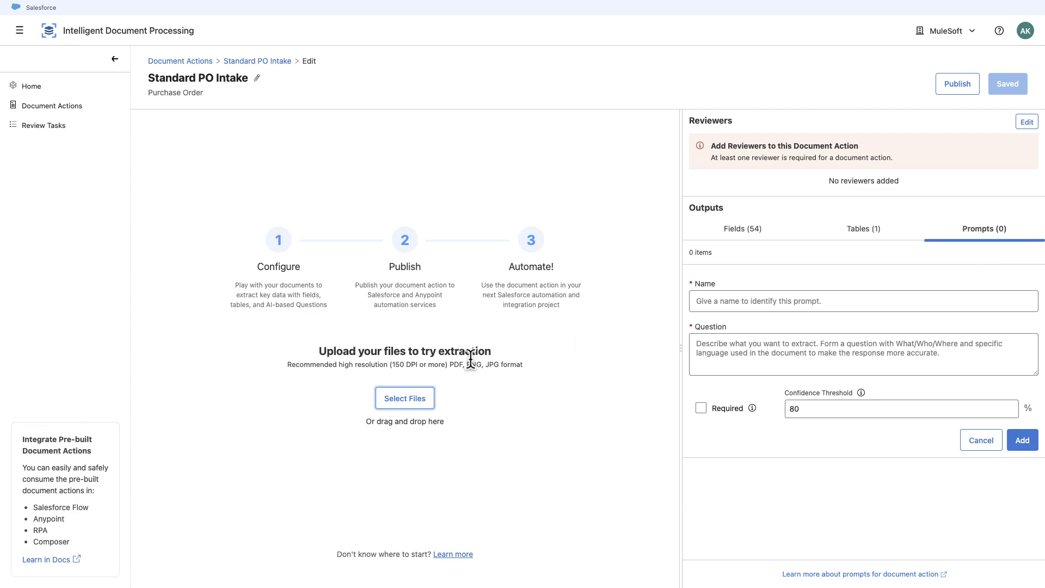
{"action": "left_click", "coordinate": [404, 398]}
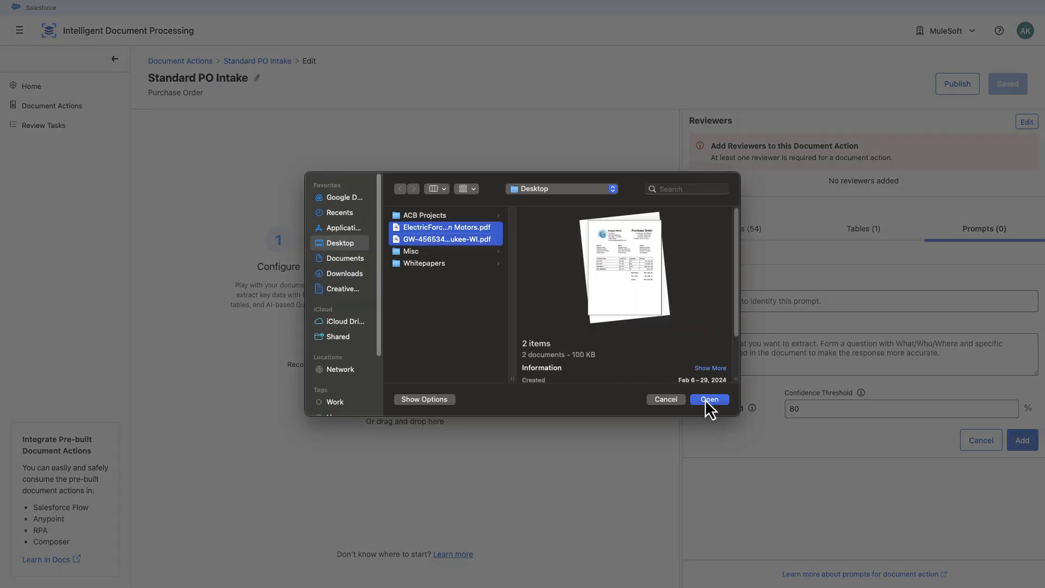
Upload the two sample PDFs and run extraction on the sales quote
{"action": "left_click", "coordinate": [709, 399]}
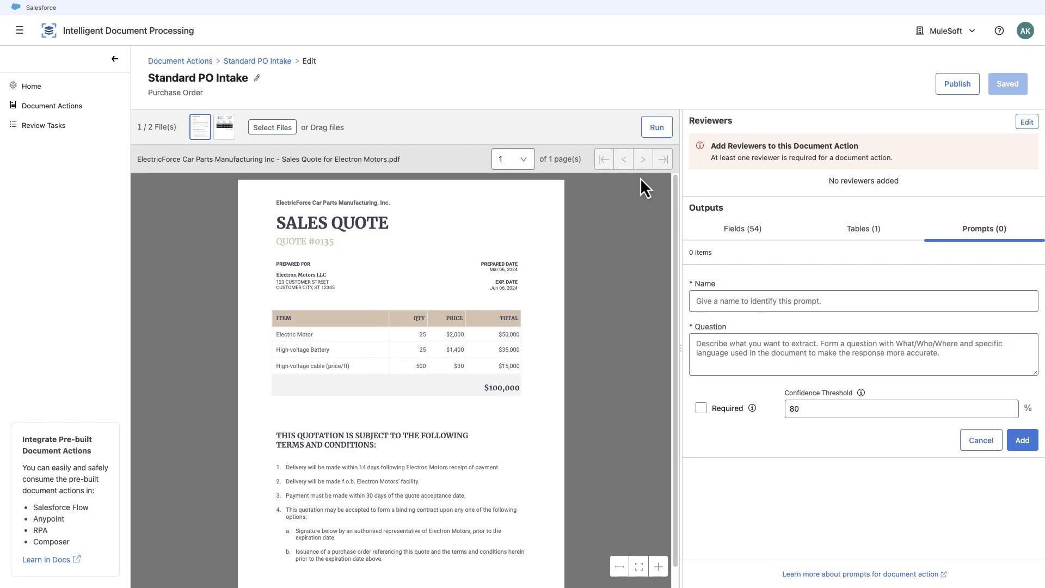
{"action": "left_click", "coordinate": [656, 127]}
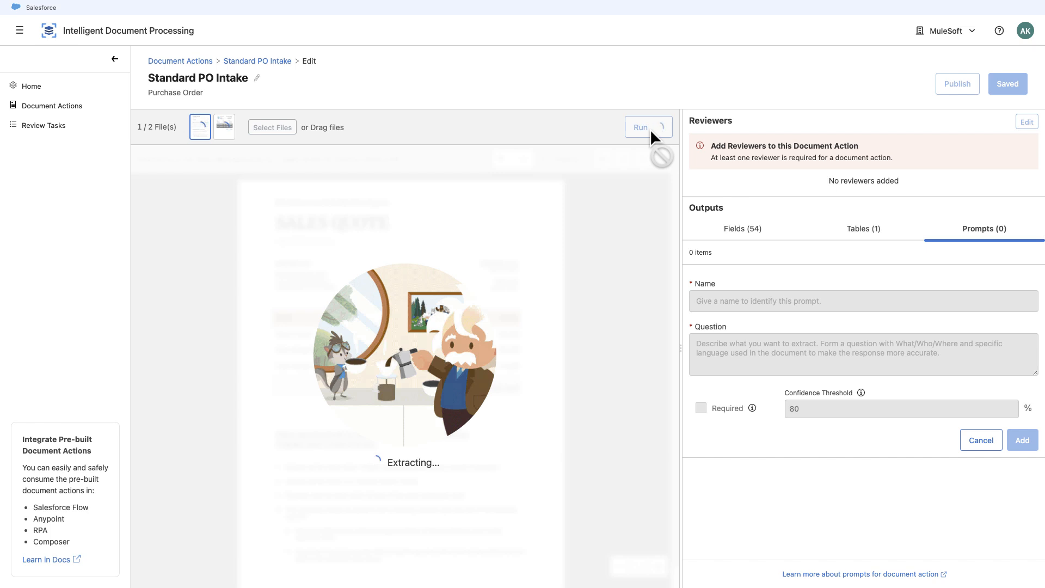
{"action": "left_click", "coordinate": [639, 127]}
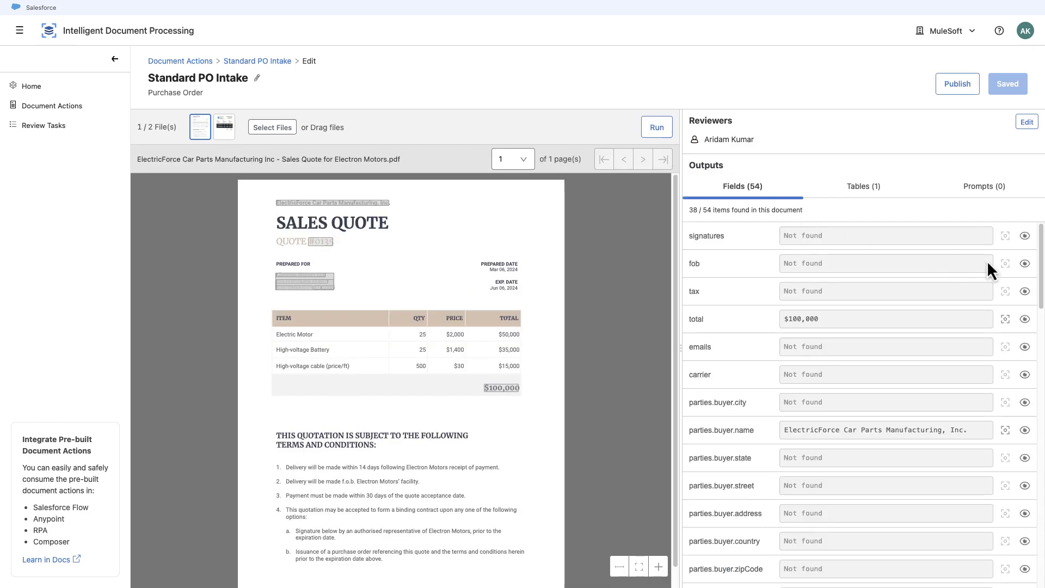
{"action": "scroll", "scroll_direction": "down", "scroll_amount": 3}
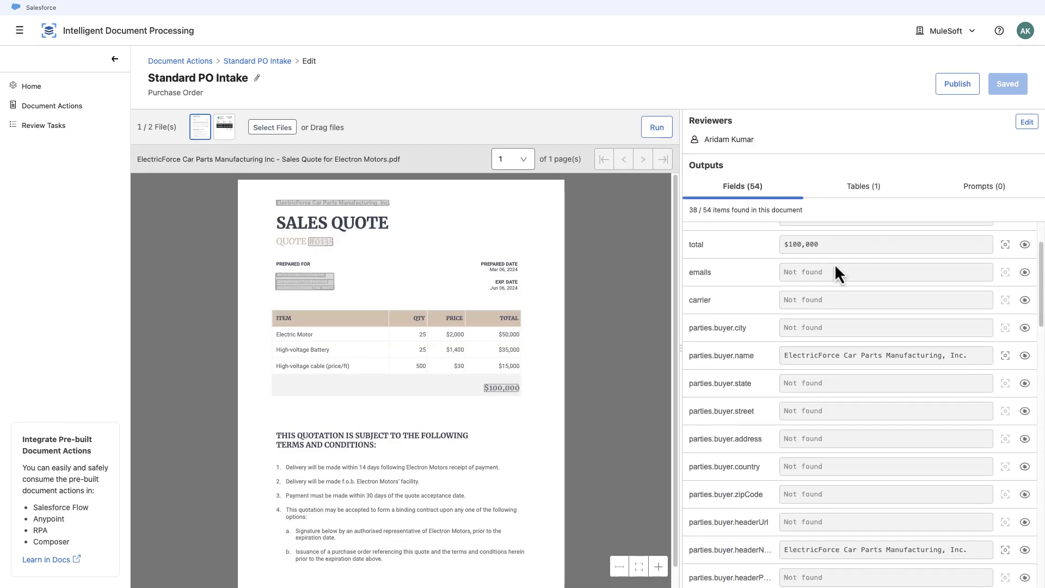
Check the total field's confidence, highlight it in the PDF, and view table1 columns
{"action": "left_click", "coordinate": [885, 244]}
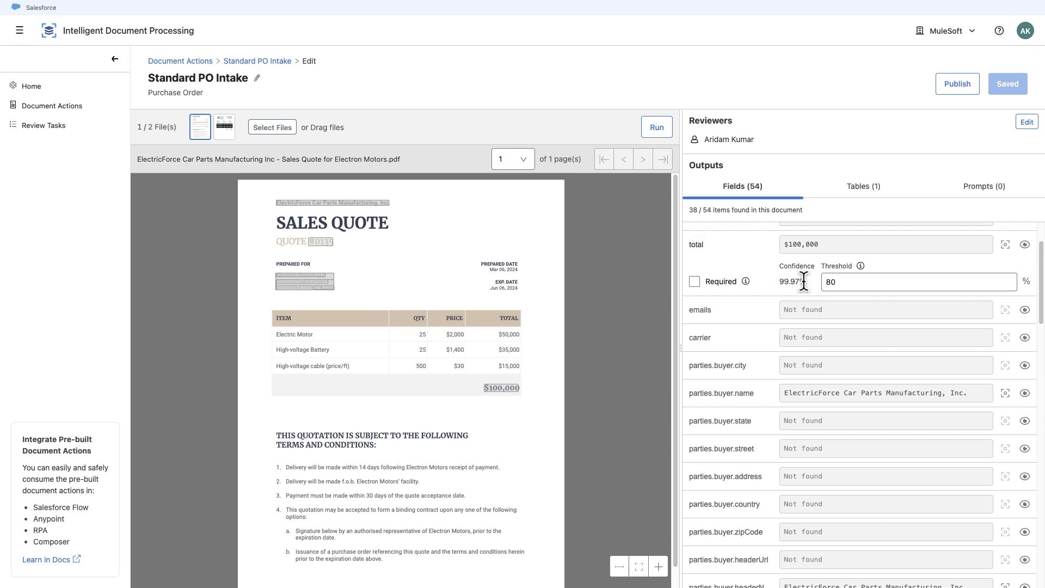
{"action": "left_click", "coordinate": [1006, 244]}
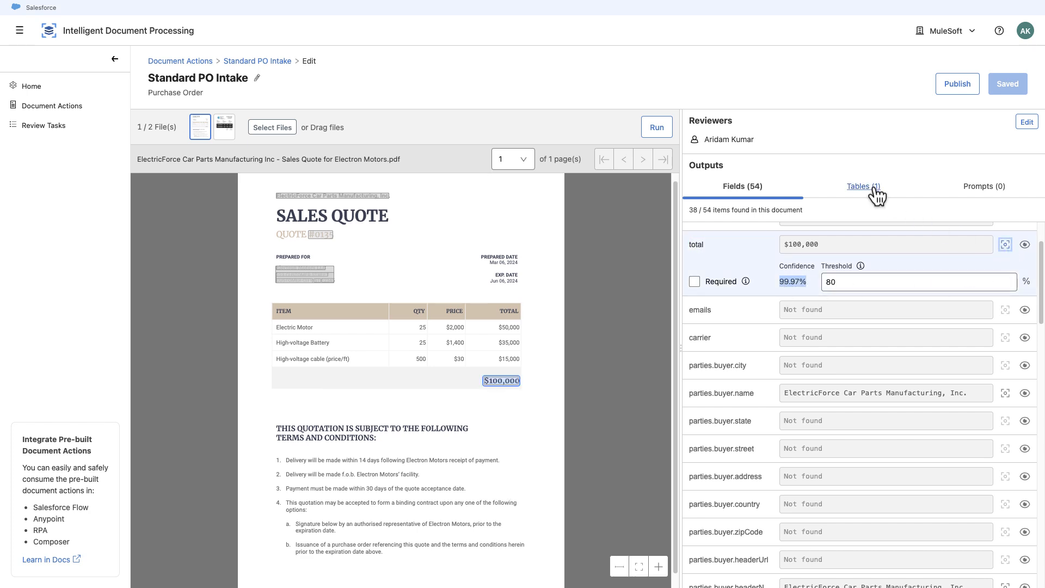
{"action": "left_click", "coordinate": [862, 186]}
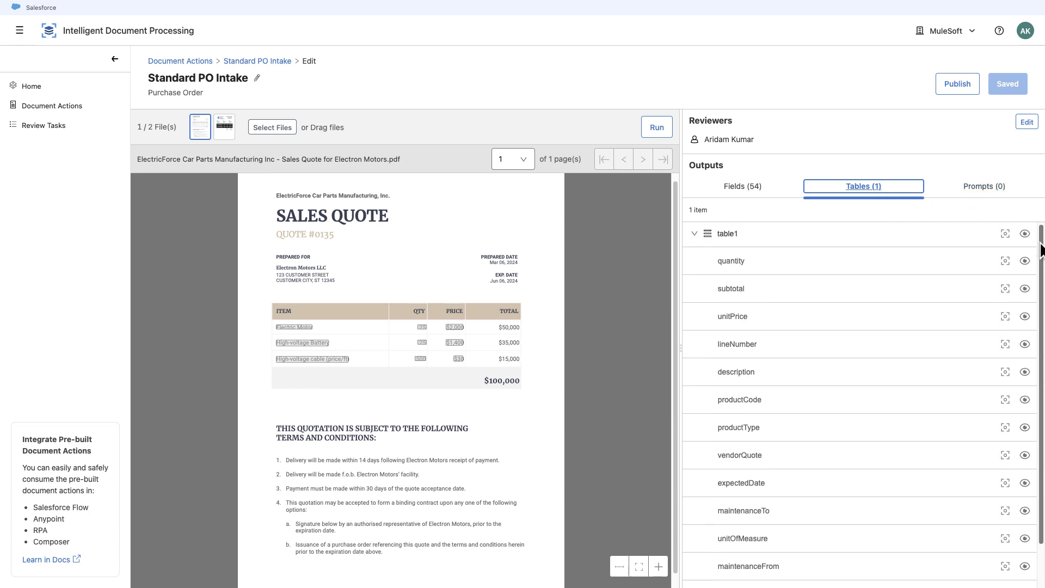
Preview the Gadgets World purchase order, toggle total Required back off, and cancel reviewer edits
{"action": "left_click", "coordinate": [742, 186]}
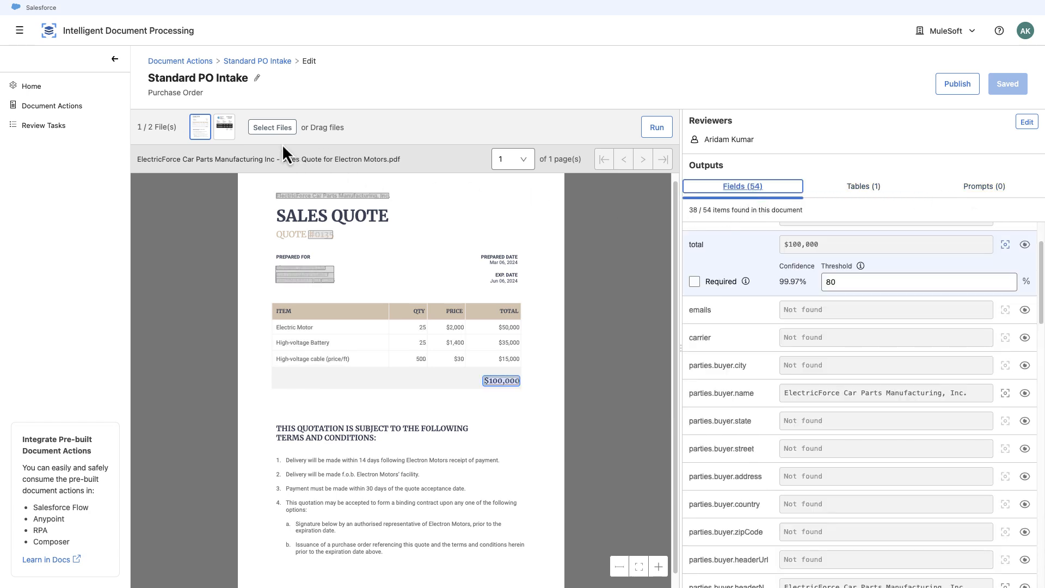
{"action": "left_click", "coordinate": [223, 127]}
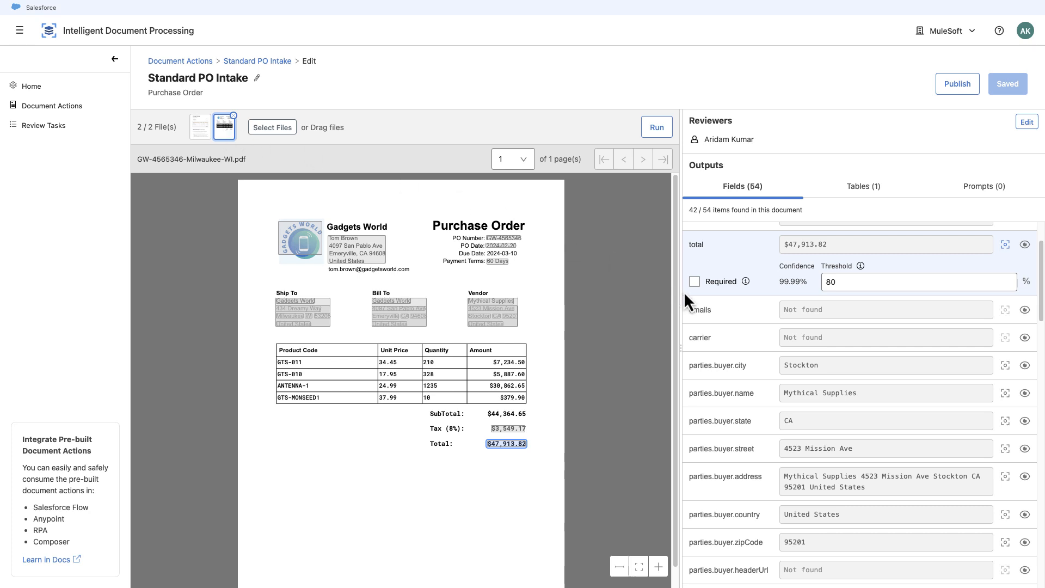
{"action": "left_click", "coordinate": [695, 282]}
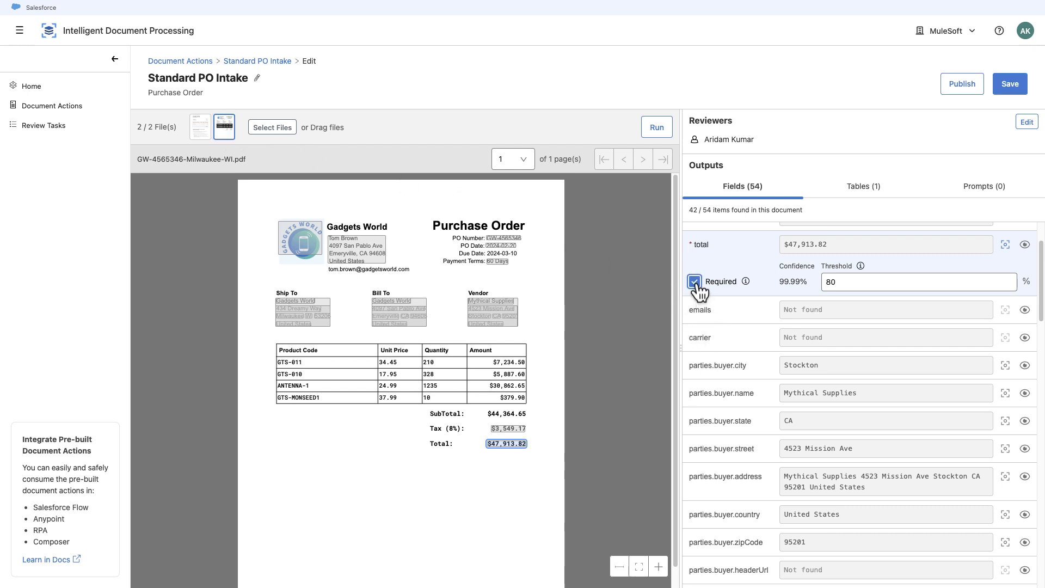
{"action": "left_click", "coordinate": [694, 282]}
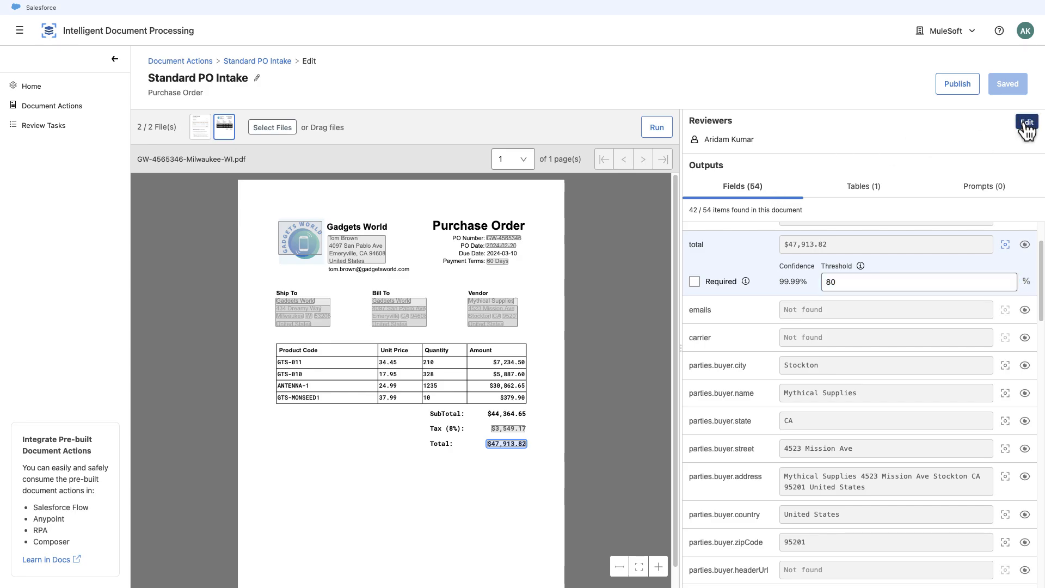
{"action": "left_click", "coordinate": [1025, 122]}
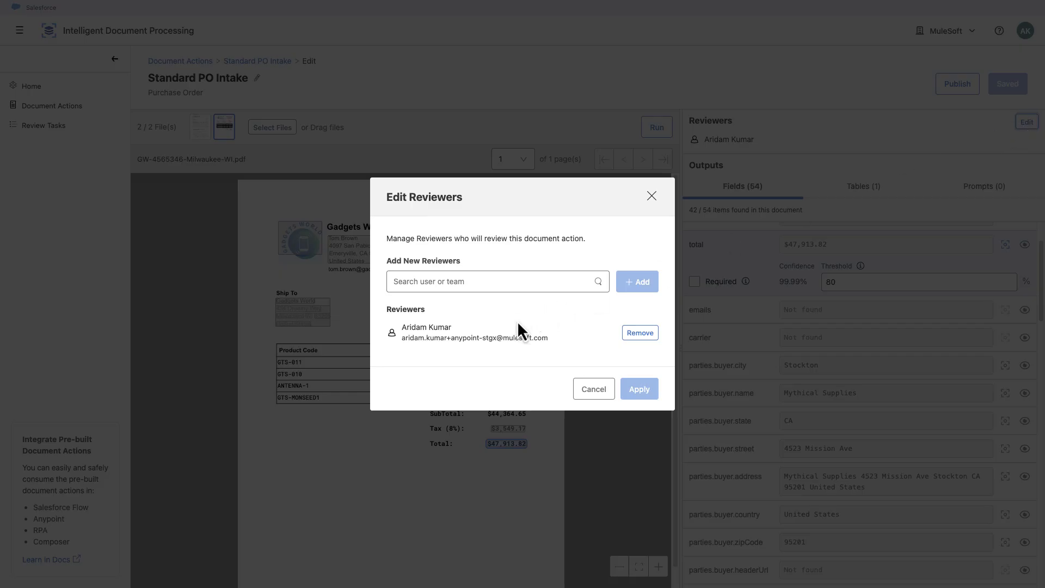
{"action": "left_click", "coordinate": [592, 388]}
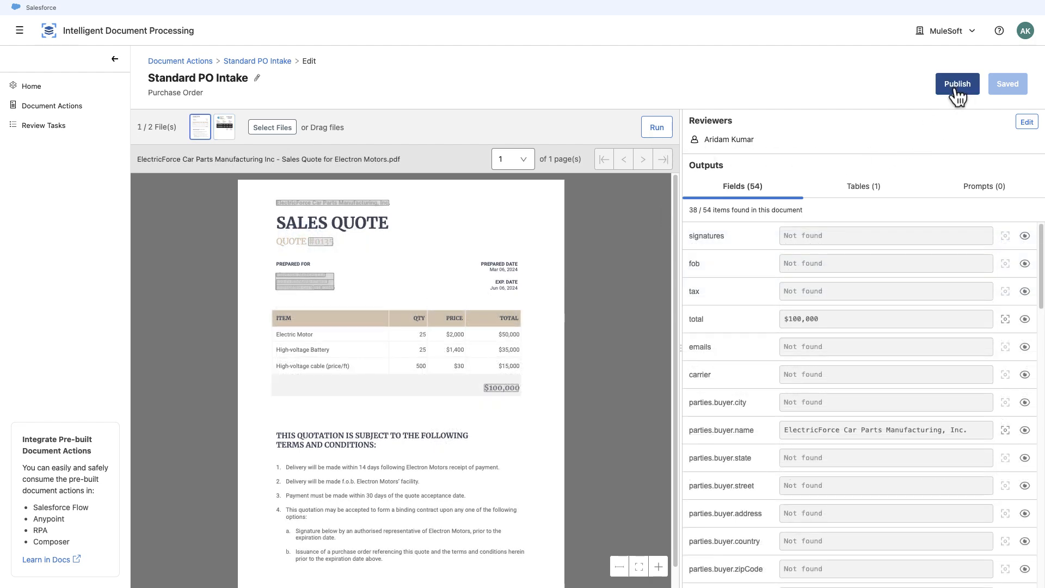
Publish Standard PO Intake, then select the IDP results step in the flow
{"action": "left_click", "coordinate": [957, 83]}
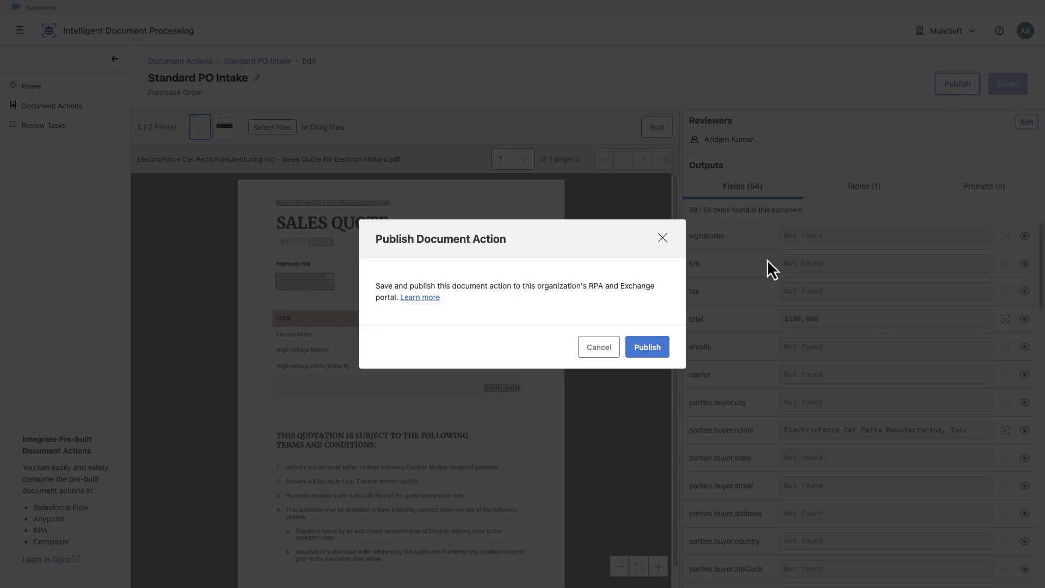
{"action": "left_click", "coordinate": [645, 346]}
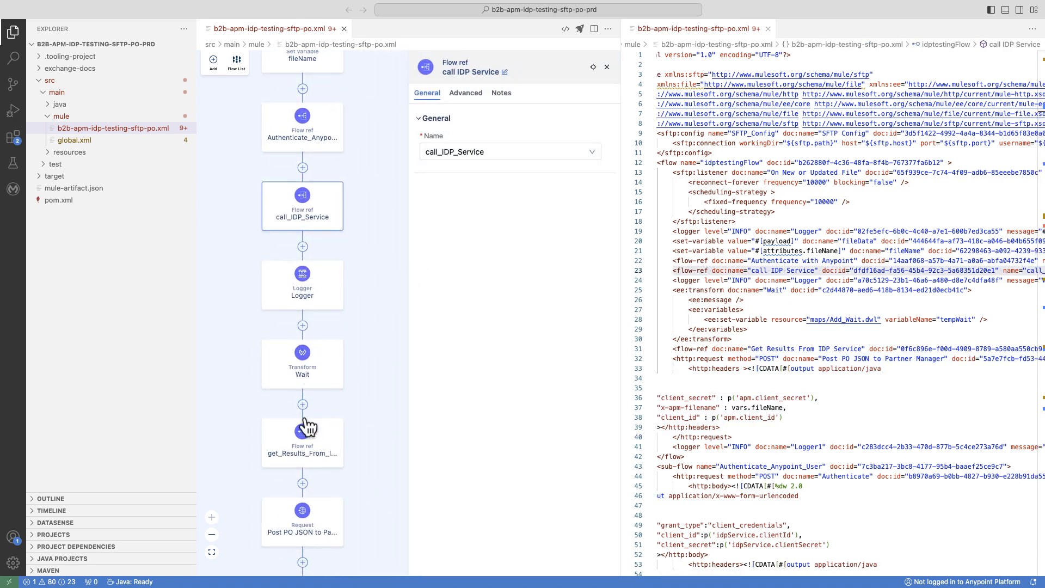
{"action": "left_click", "coordinate": [302, 440]}
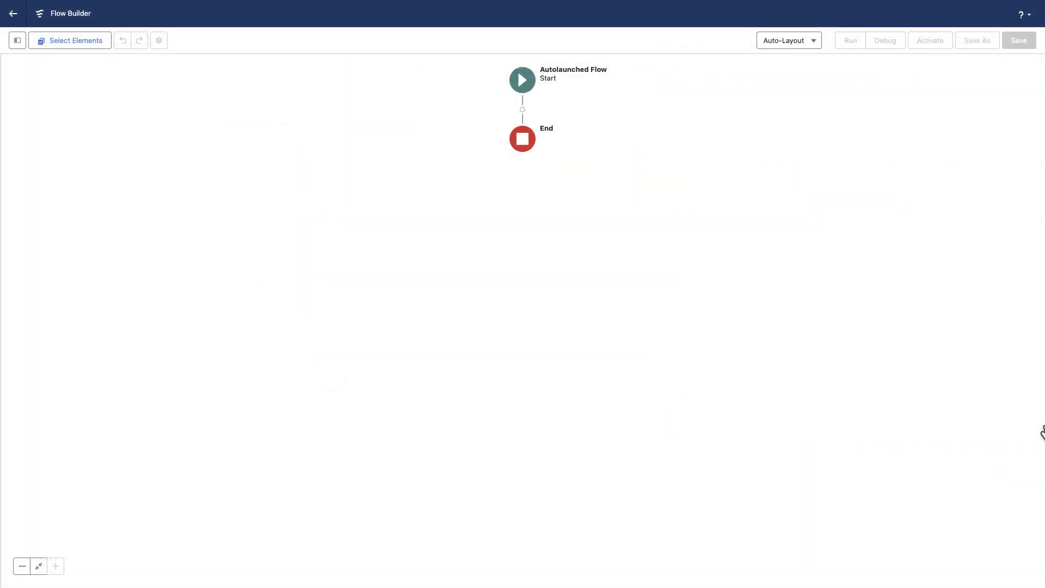
{"action": "mouse_move", "coordinate": [522, 109]}
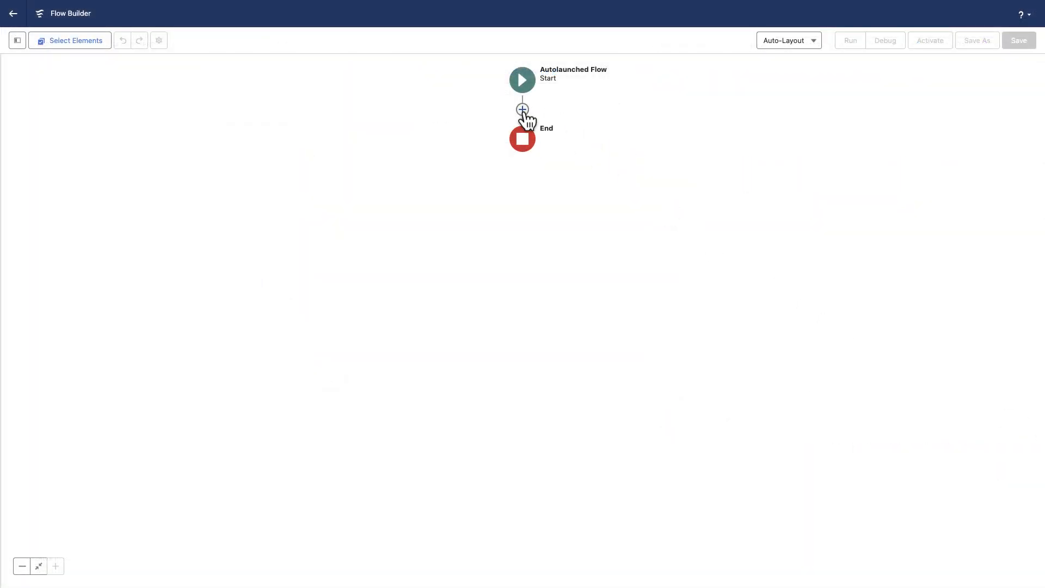
Browse action categories for a new flow step, then open review tasks from the email
{"action": "left_click", "coordinate": [522, 110]}
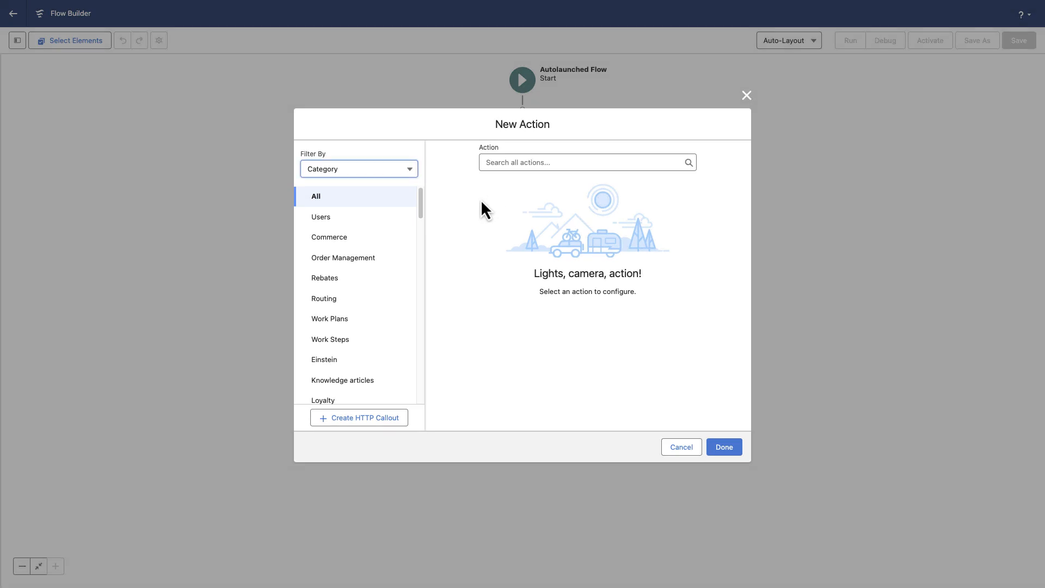
{"action": "scroll", "scroll_direction": "down", "scroll_amount": 3}
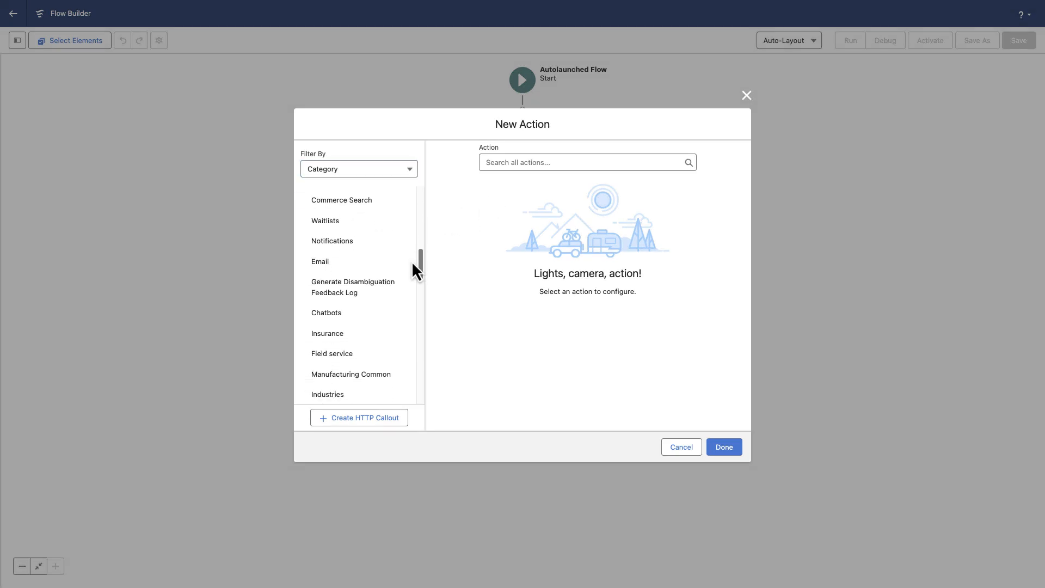
{"action": "left_click", "coordinate": [348, 260]}
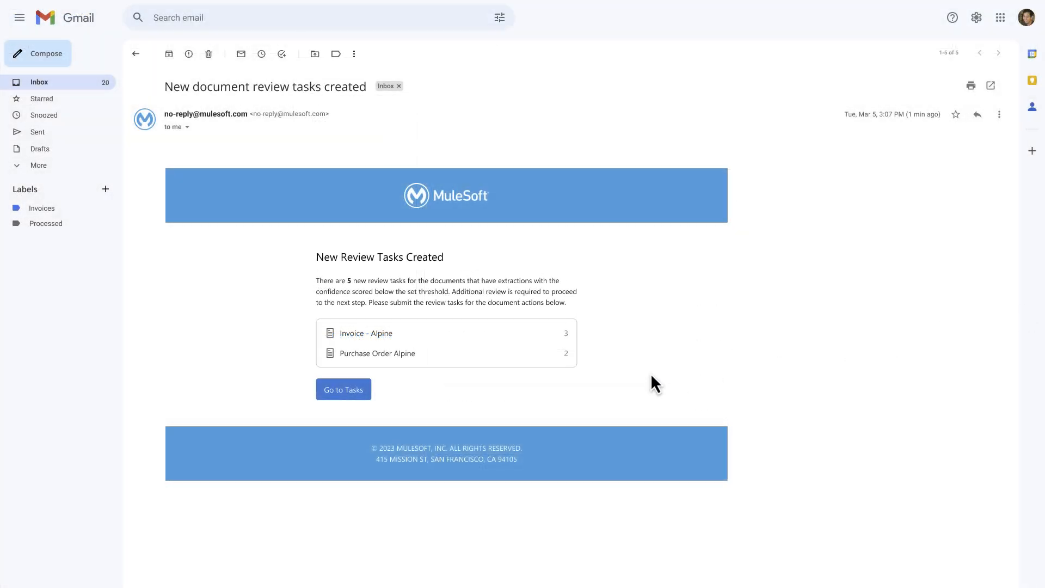
{"action": "left_click", "coordinate": [343, 389]}
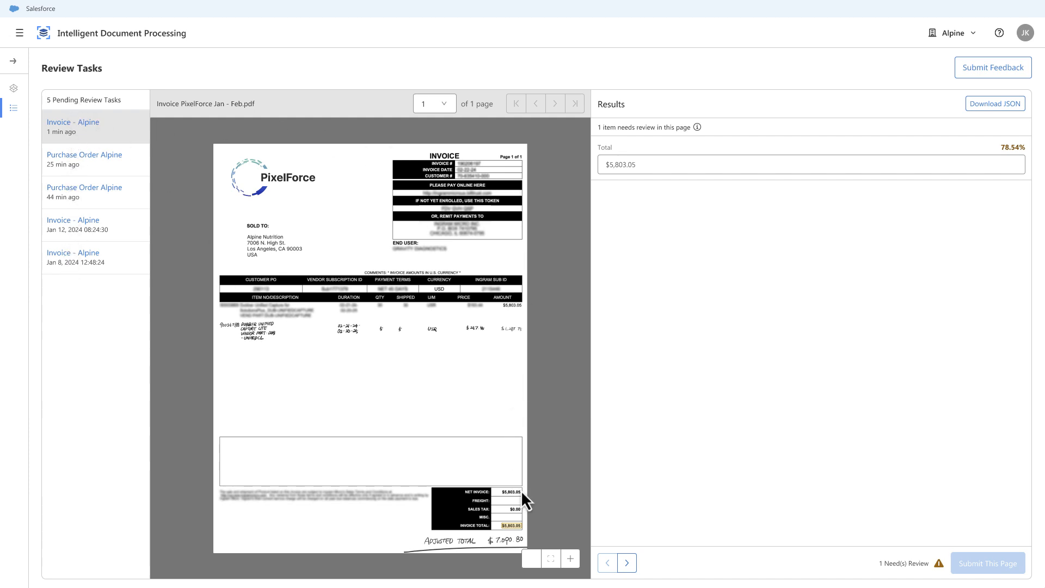
Replace the flagged PixelForce invoice Total with $7,090.80
{"action": "left_click", "coordinate": [810, 165]}
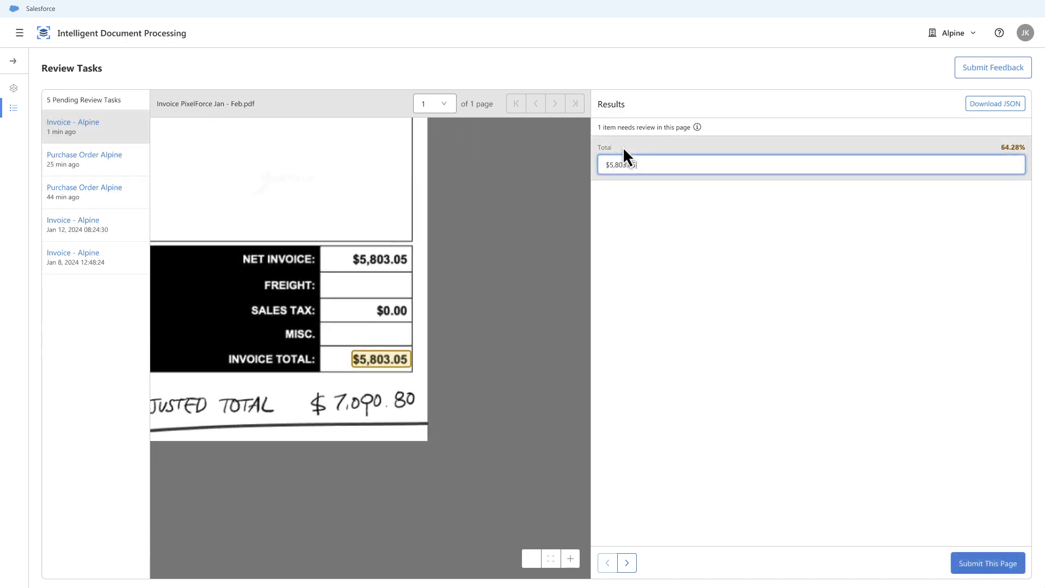
{"action": "type", "text": "$7,090.80"}
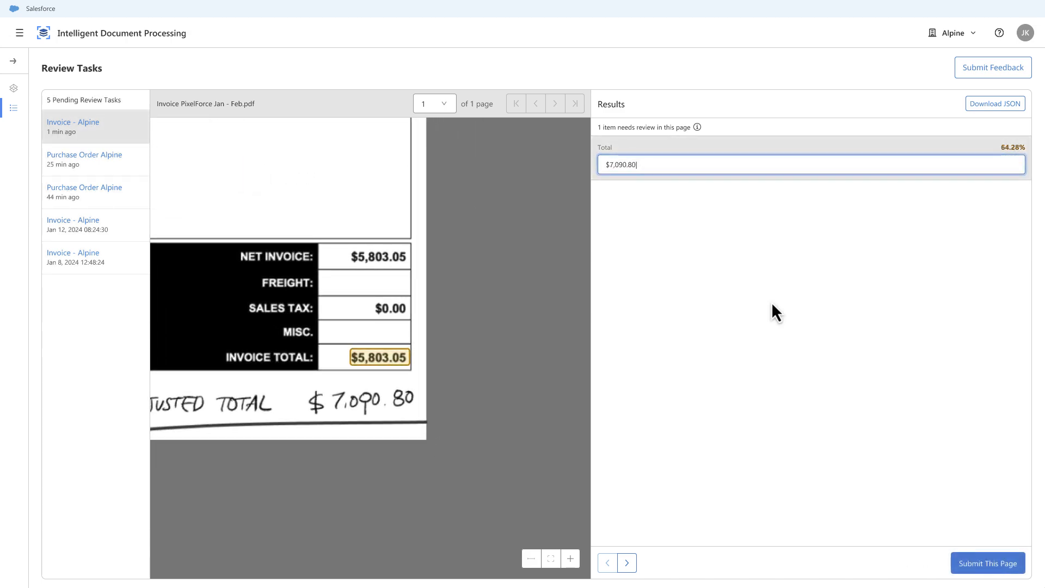